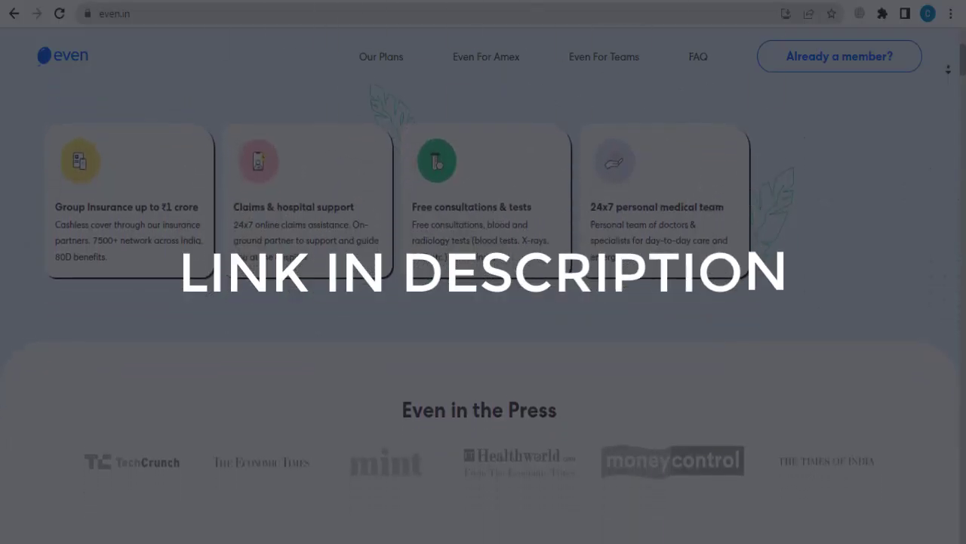
scroll(down, 3)
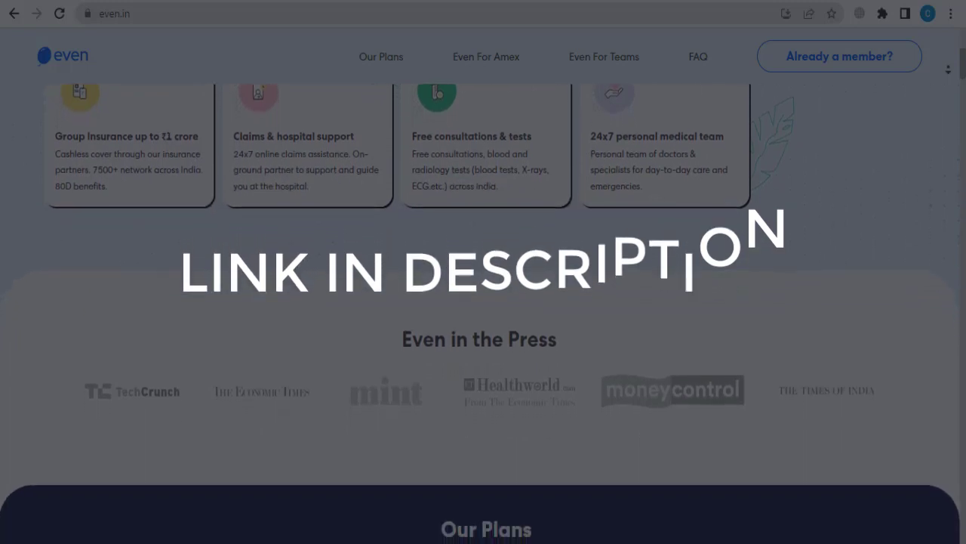
scroll(down, 3)
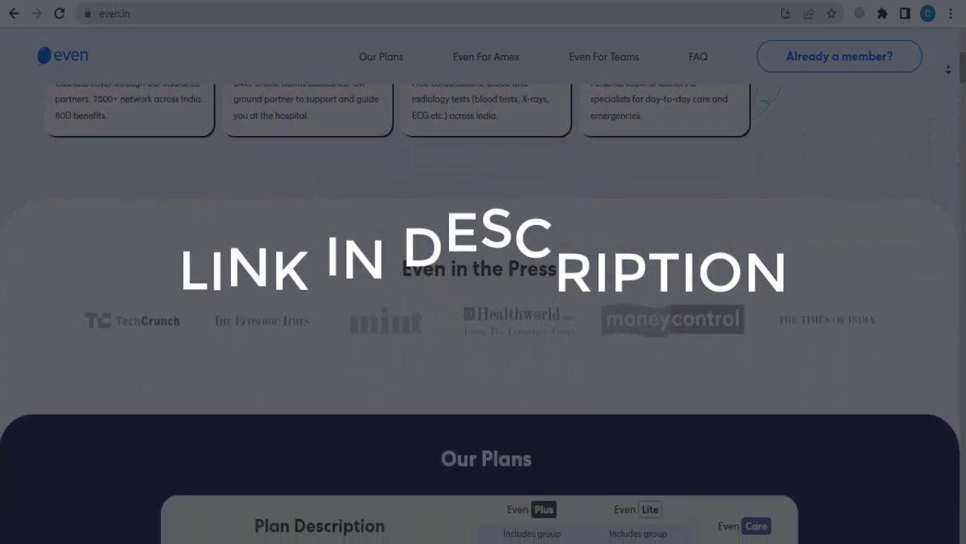
scroll(down, 3)
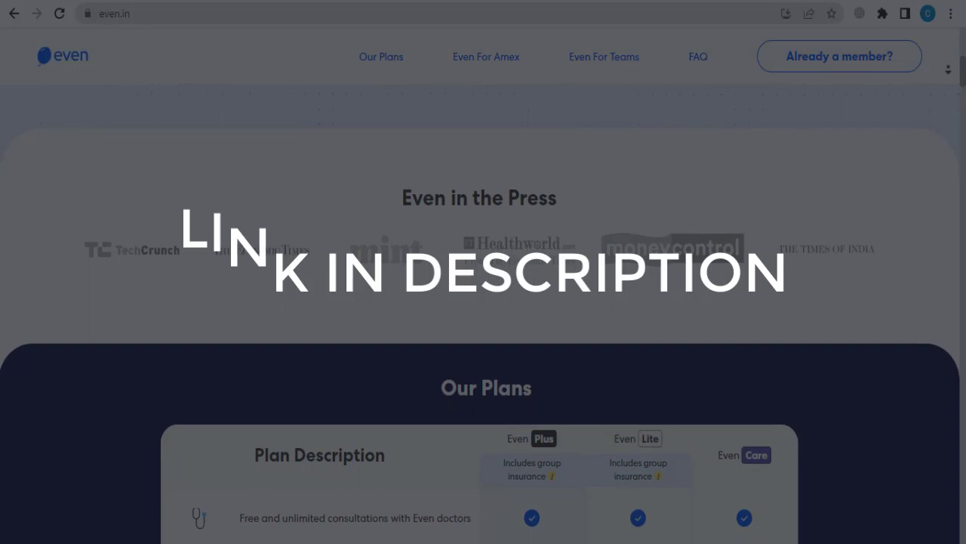
scroll(down, 3)
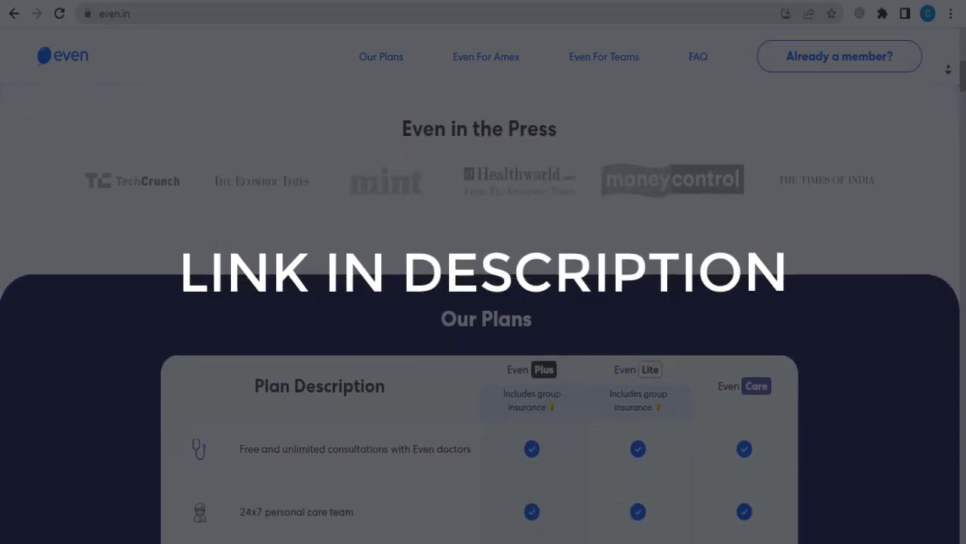
scroll(down, 3)
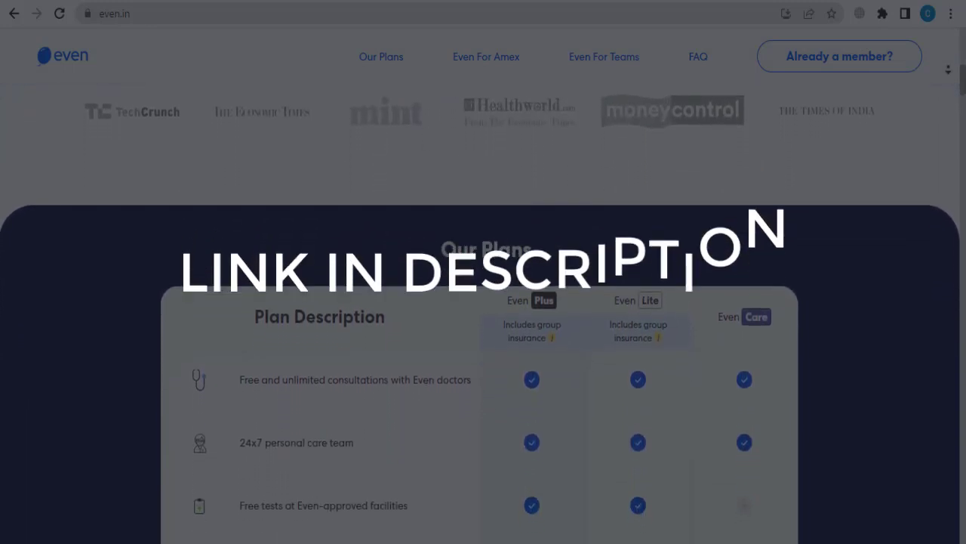
scroll(down, 3)
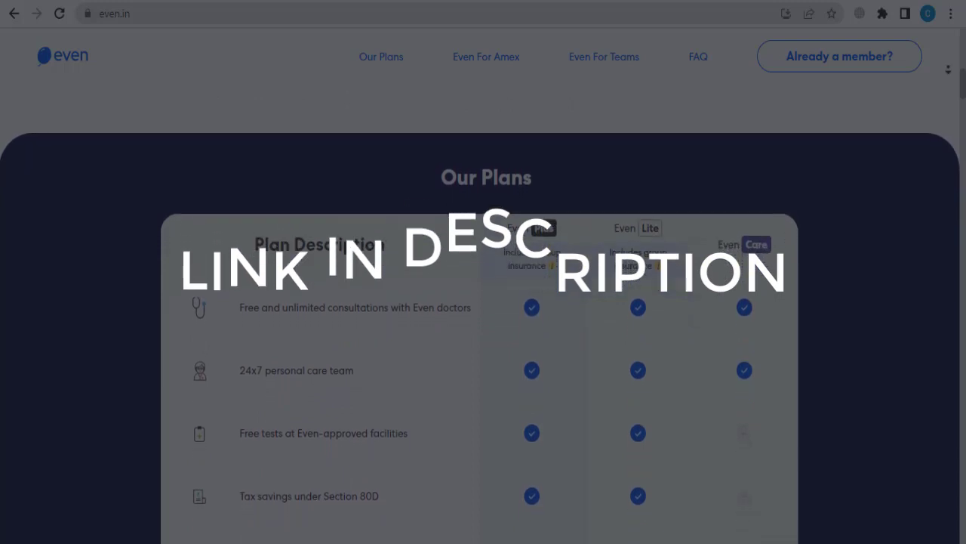